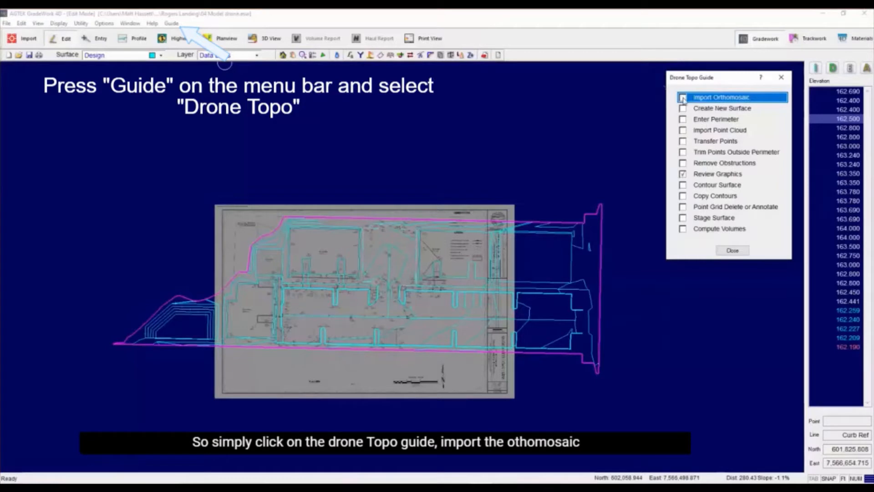
- Import the dated drone orthomosaic image, converting it to State Plane coordinates
left_click(726, 97)
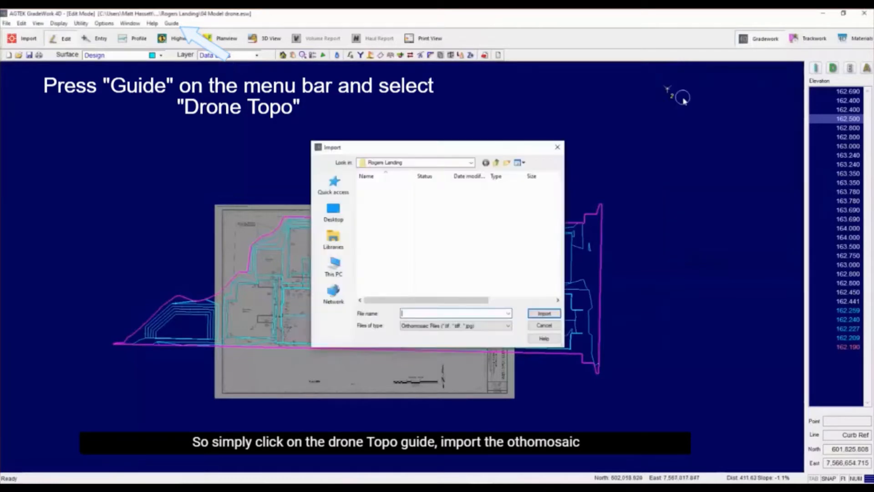
left_click(429, 195)
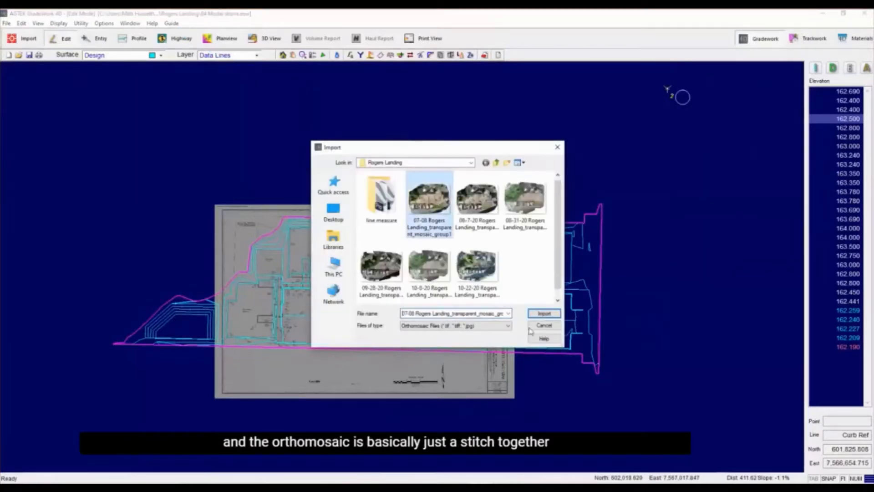
left_click(543, 313)
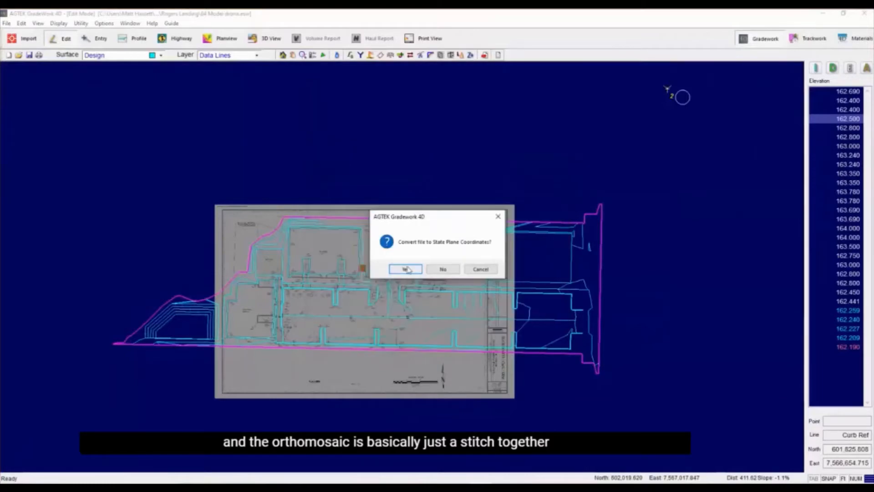
left_click(404, 269)
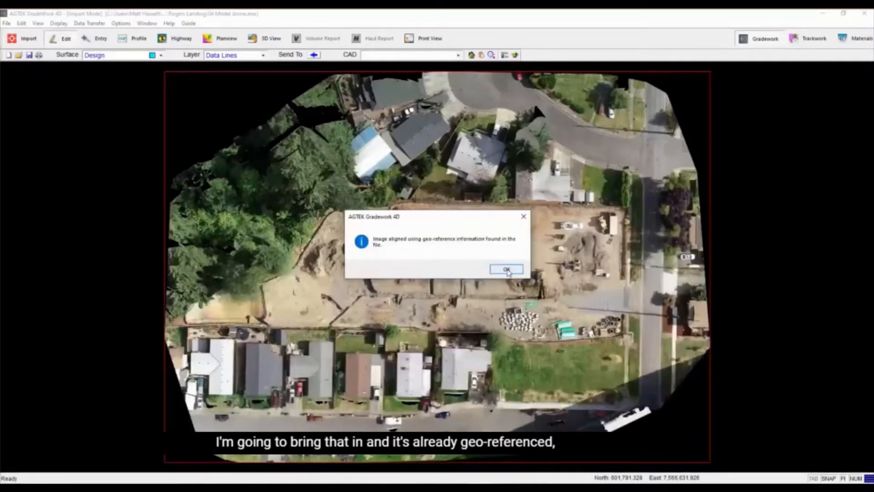
left_click(505, 269)
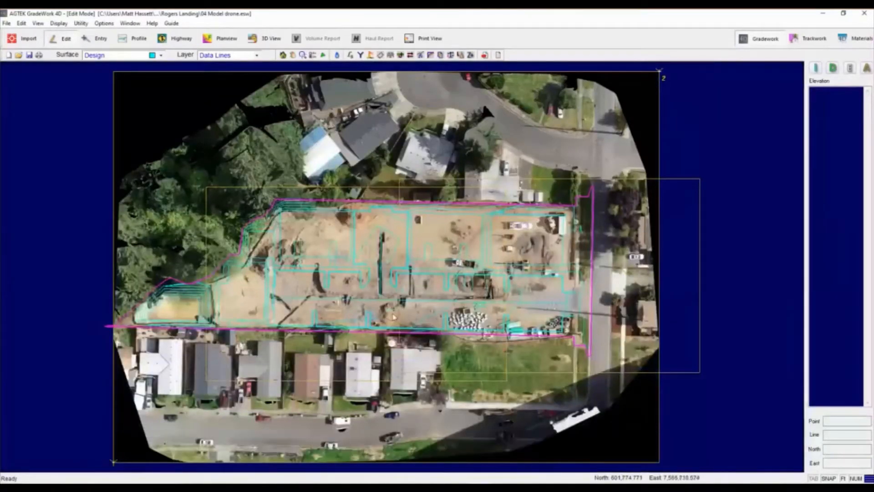
- Create a surface named 'drone topo 1-26-21' from the Drone Topo guide
key("g")
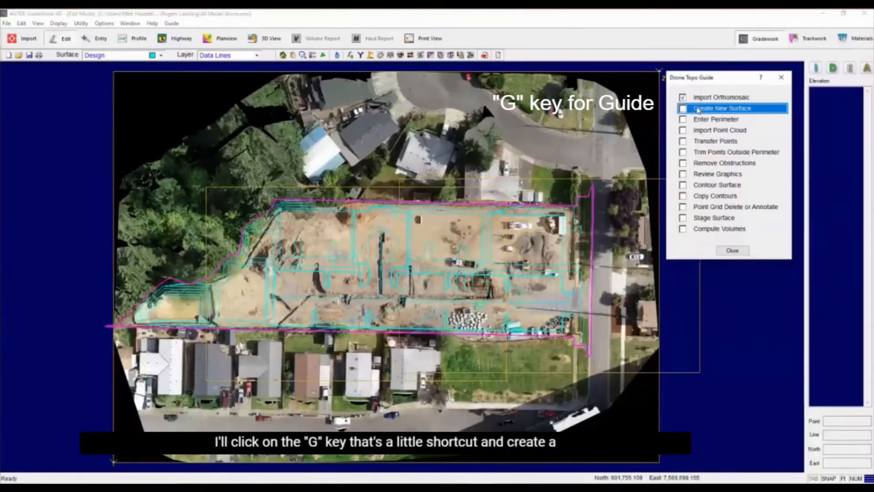
left_click(721, 107)
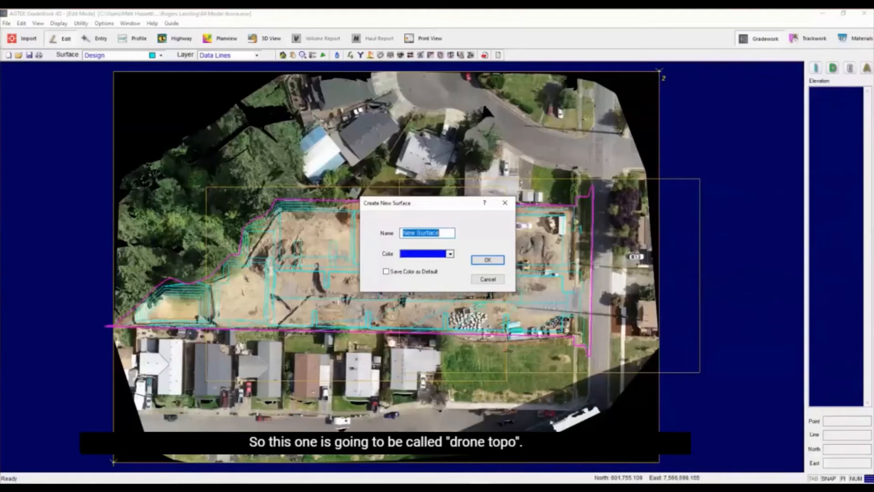
type("drone to")
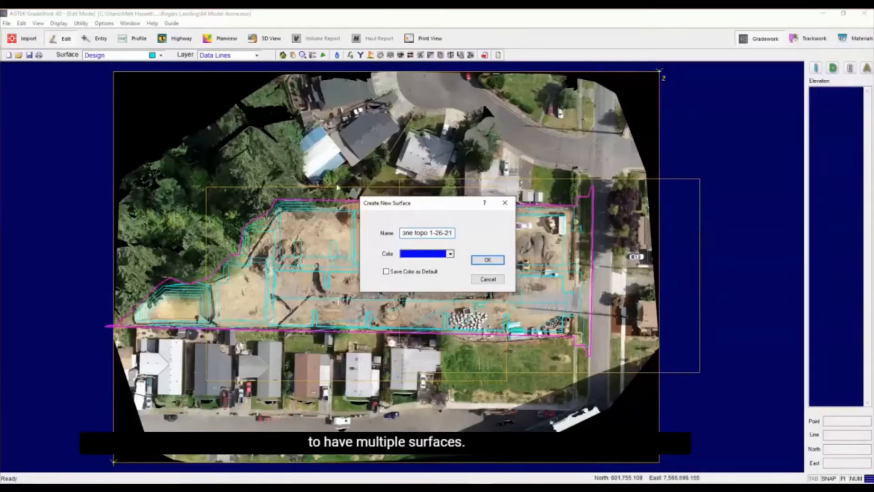
mouse_move(453, 269)
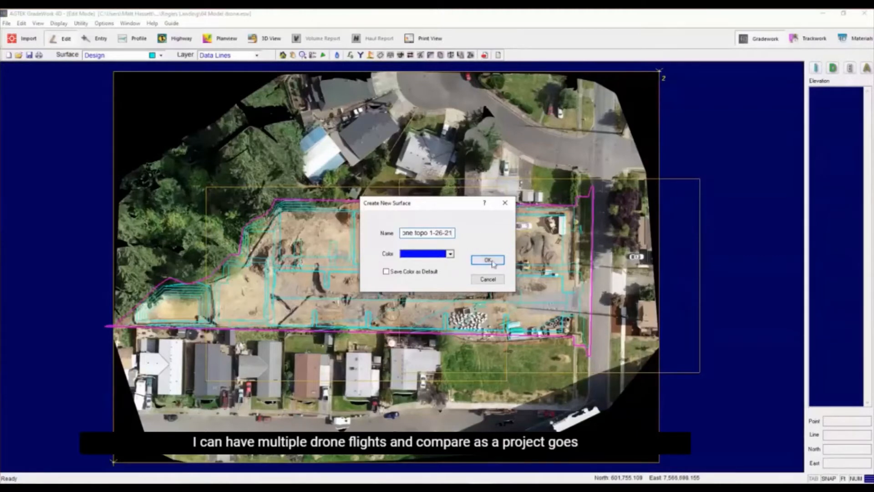
left_click(487, 261)
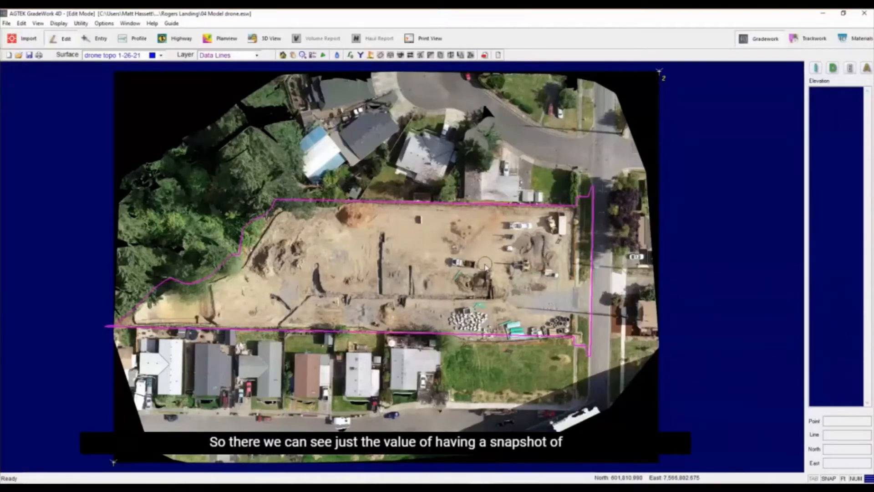
mouse_move(338, 253)
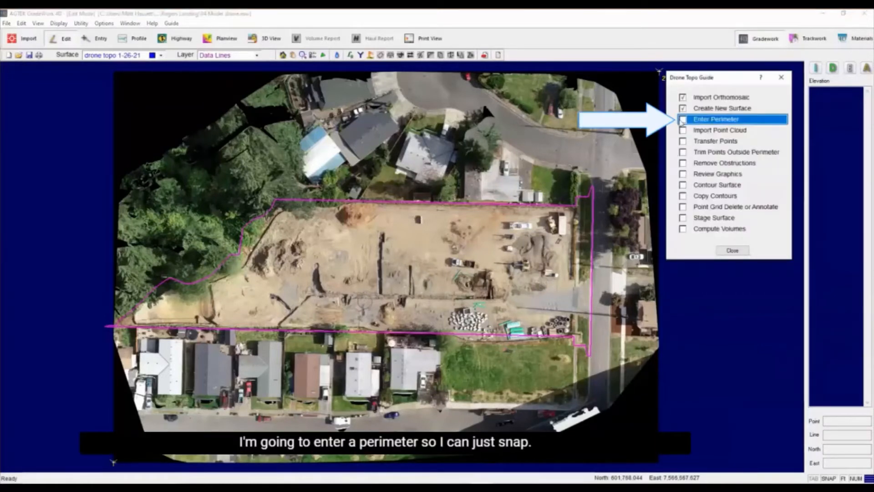
- Start entering the closed site perimeter from the Drone Topo Guide
left_click(716, 119)
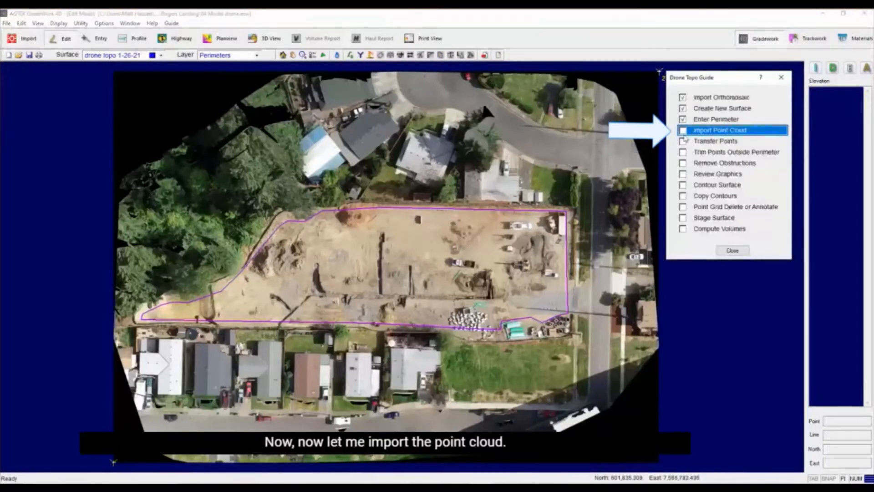
- Import '07-08 Rogers Landing.las' with Dynamic sampling, accepting the Compression Delta
left_click(719, 129)
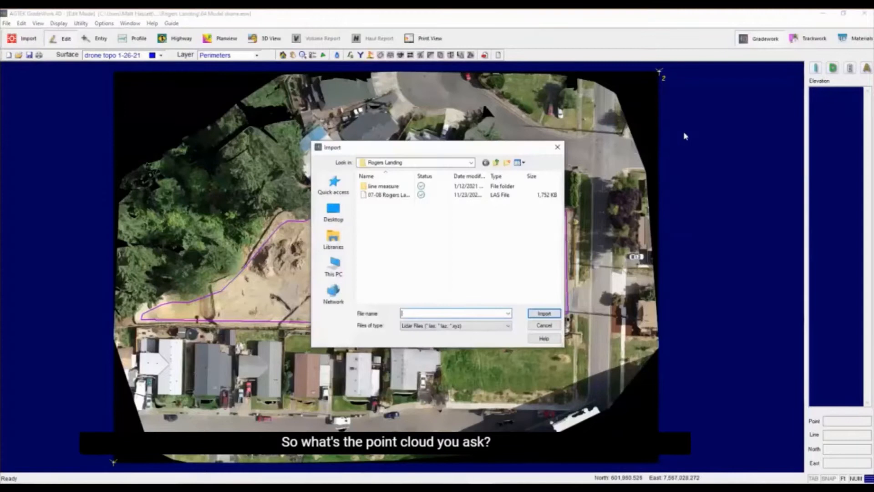
left_click(388, 194)
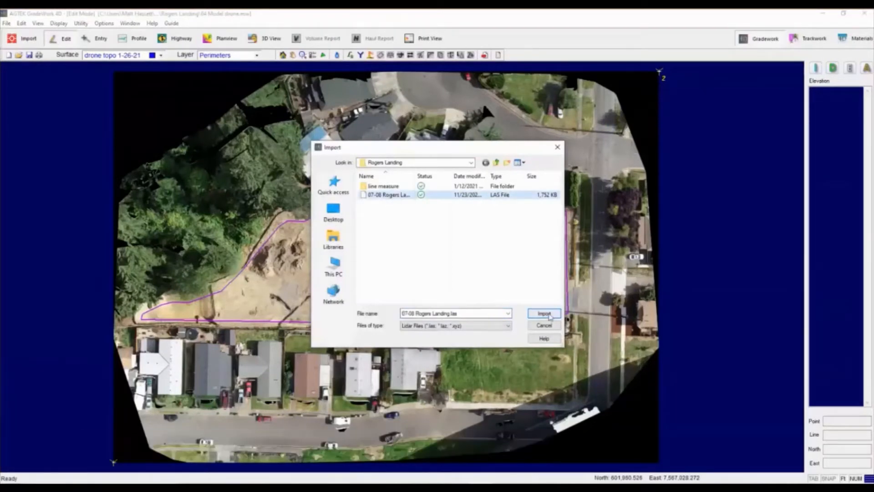
left_click(544, 312)
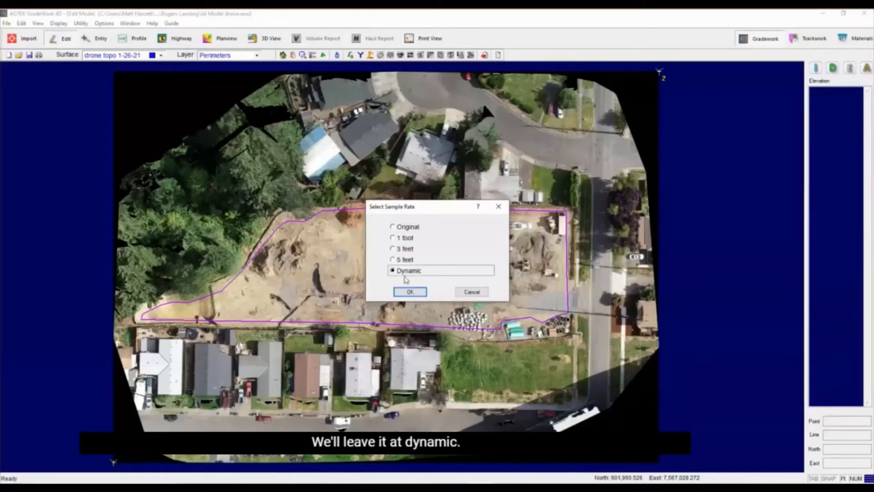
left_click(410, 291)
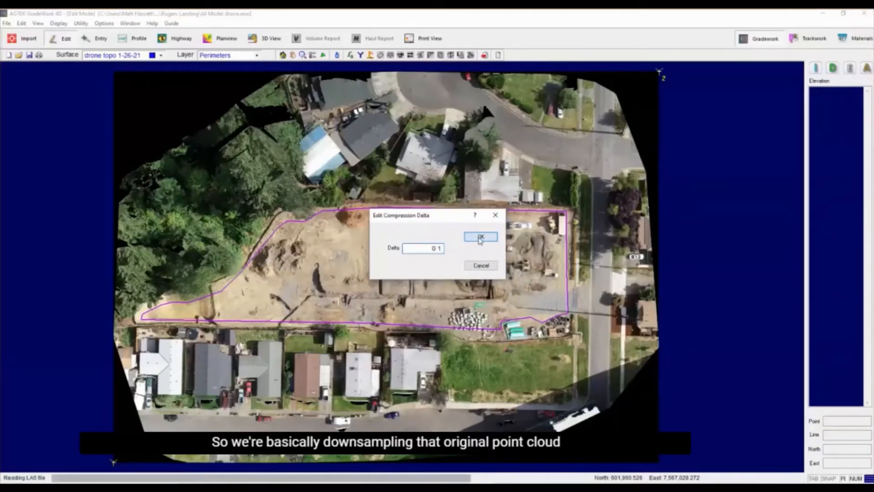
left_click(480, 236)
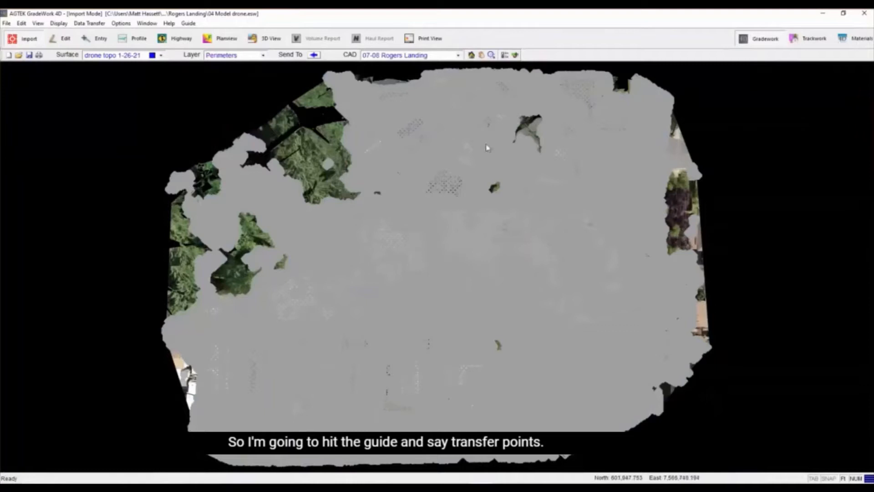
- Send the imported point cloud points to the drone topo 1-26-21 surface
left_click(188, 23)
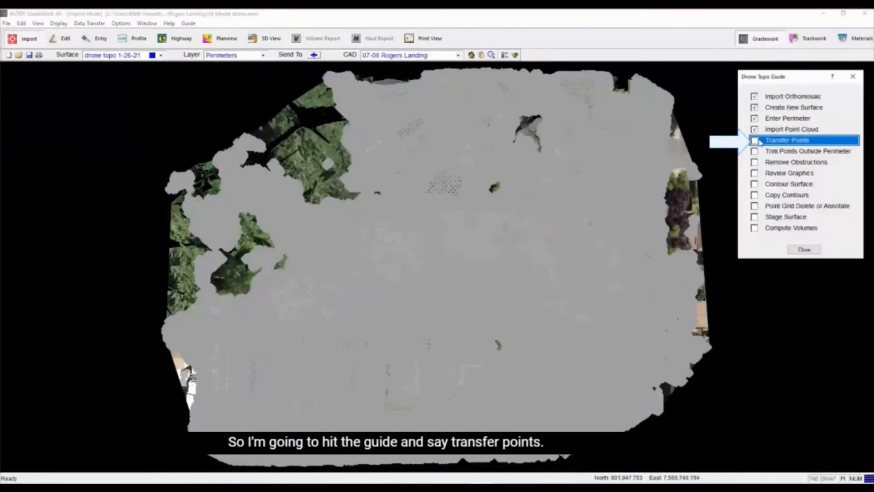
left_click(787, 140)
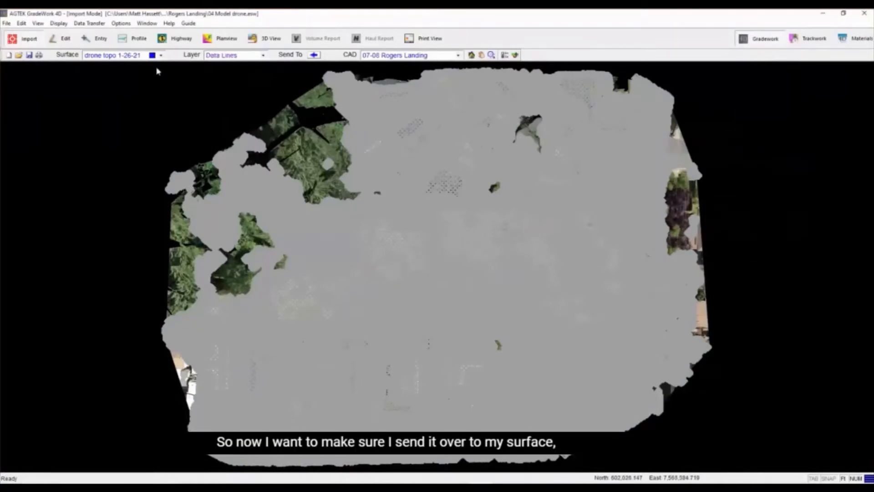
left_click(314, 55)
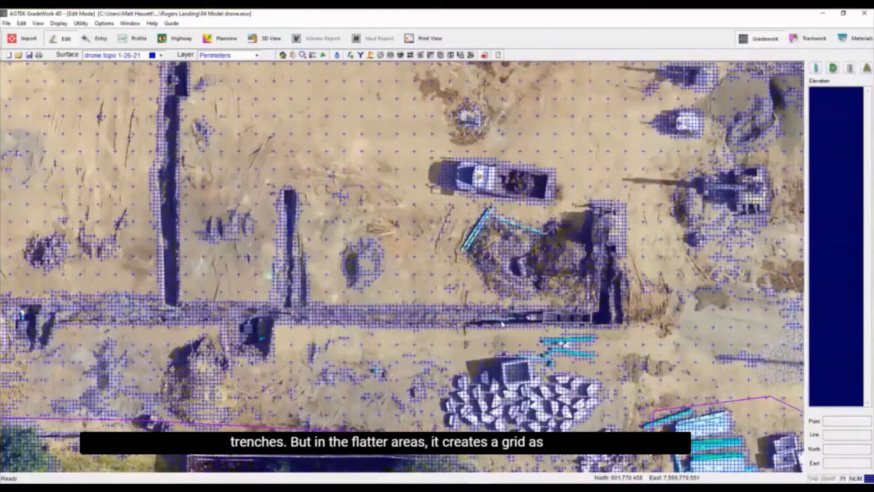
mouse_move(351, 333)
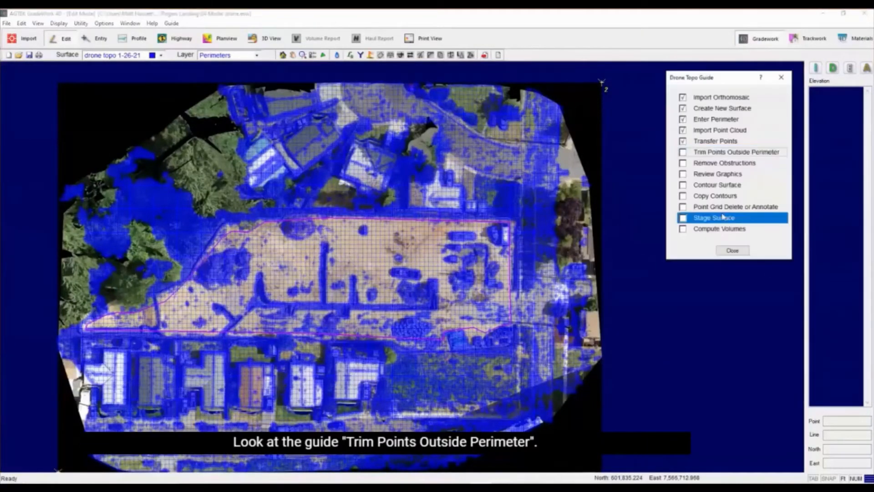
- Trim the surface points lying outside the site perimeter
left_click(732, 250)
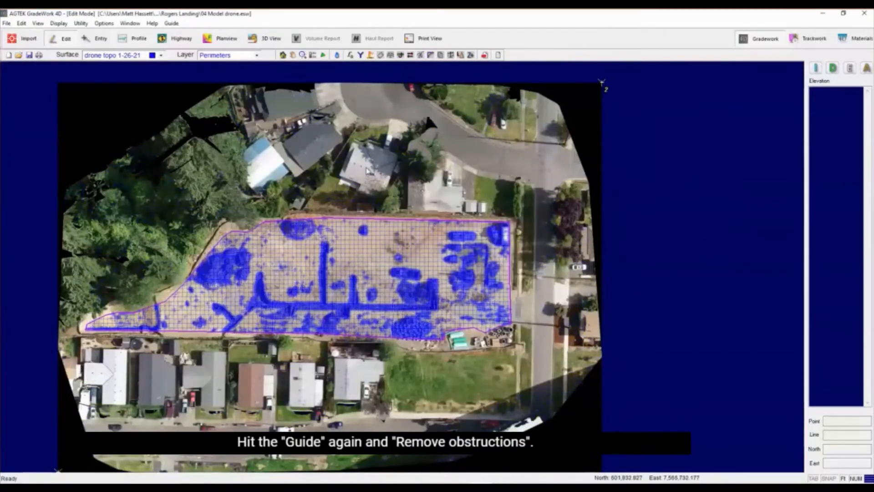
left_click(171, 23)
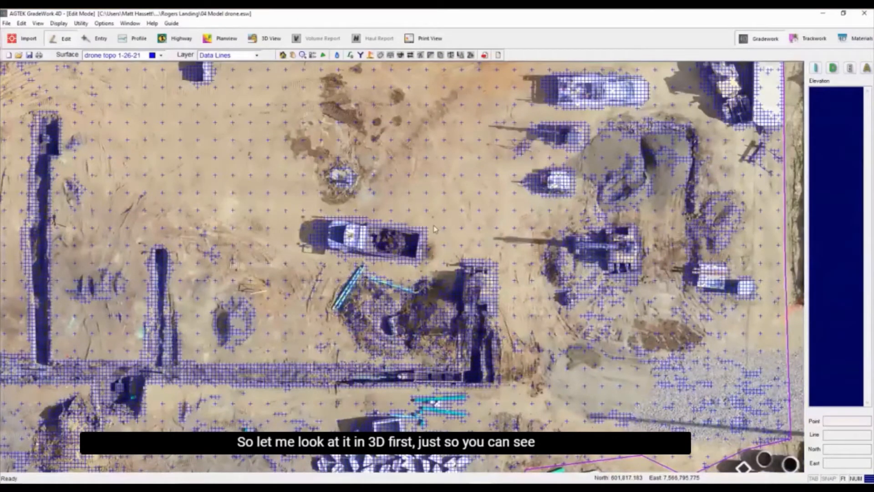
- Show drone topo 1-26-21 as the 3D reference surface against Existing
left_click(267, 38)
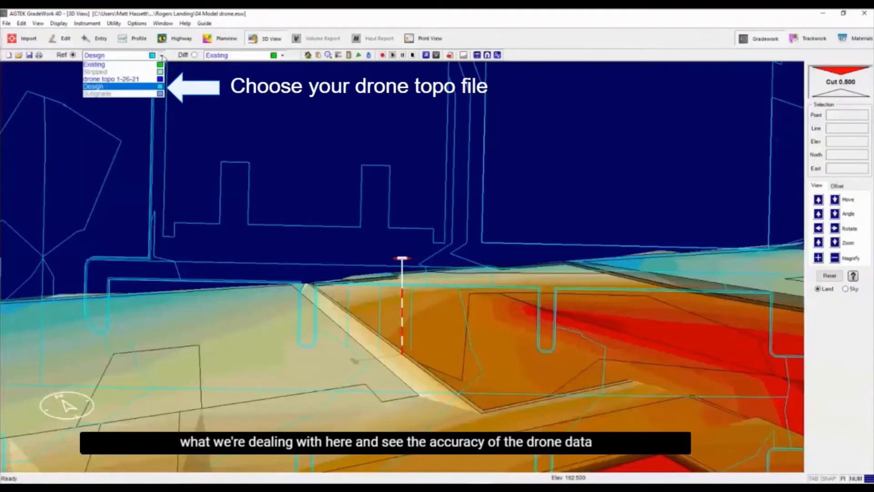
left_click(111, 79)
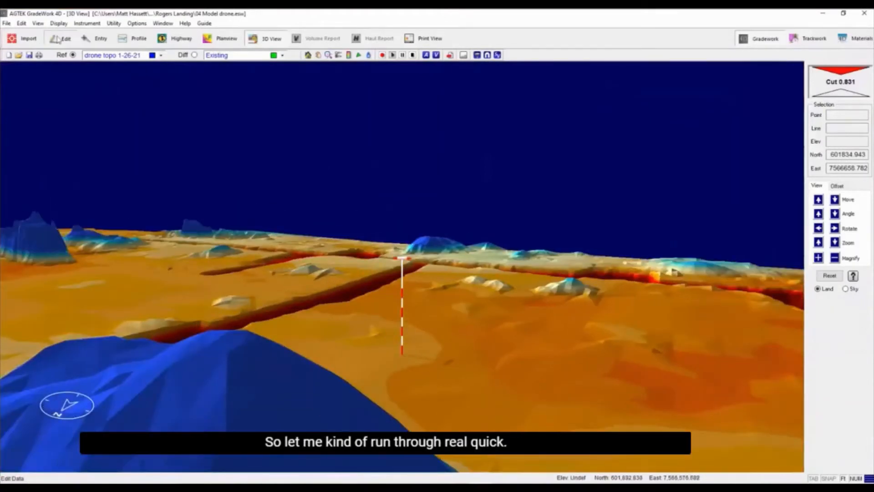
left_click(60, 38)
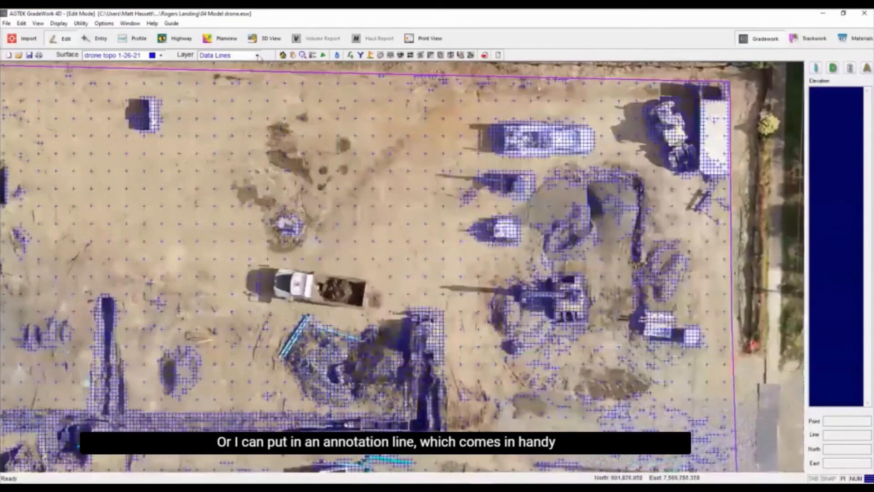
- Make Annotation the active layer from the Layer dropdown
left_click(230, 55)
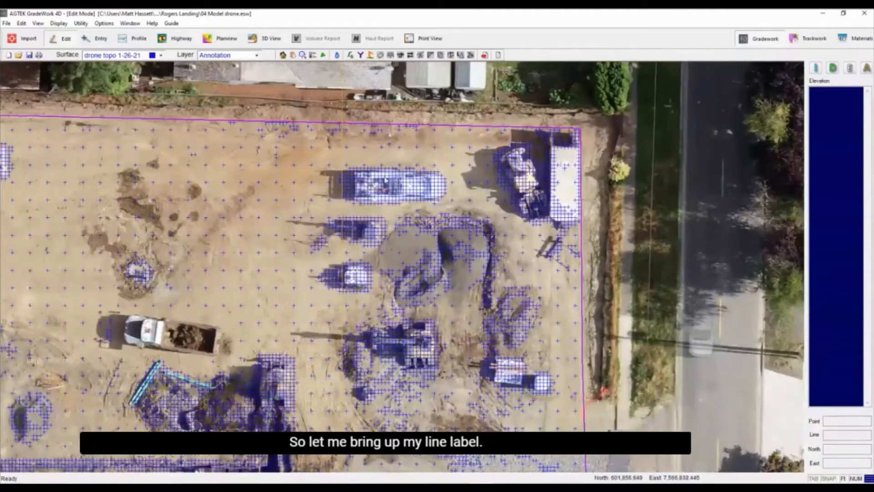
- Switch to Entry mode and set the new line label to 'clean up'
left_click(94, 38)
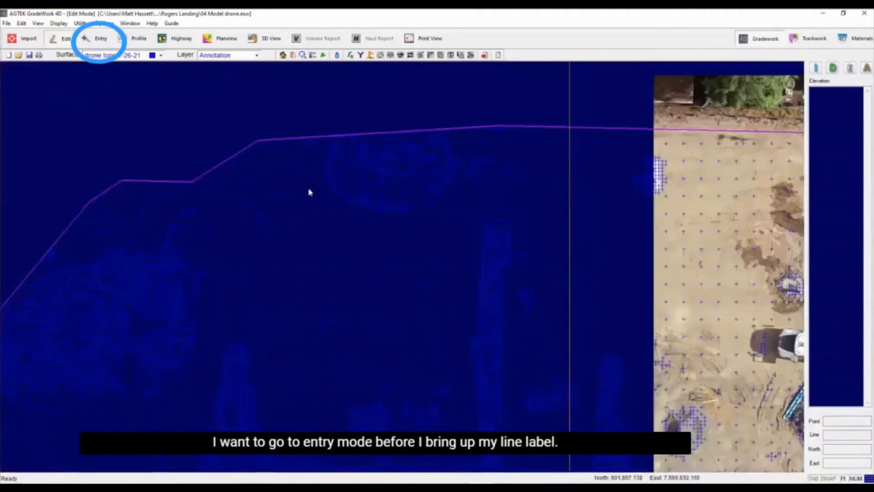
left_click(101, 37)
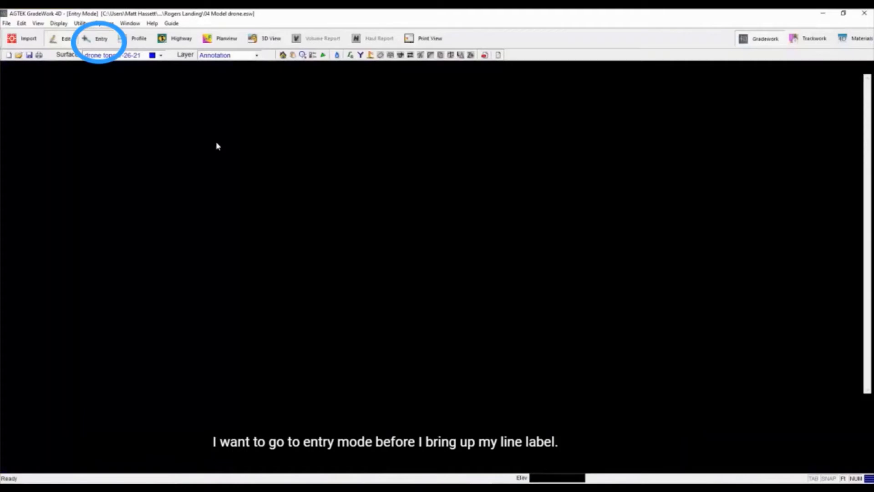
left_click(101, 38)
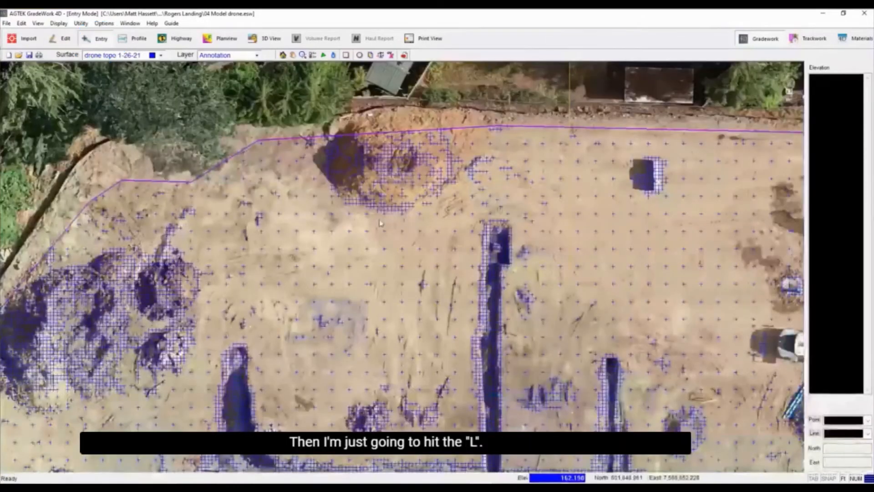
key("l")
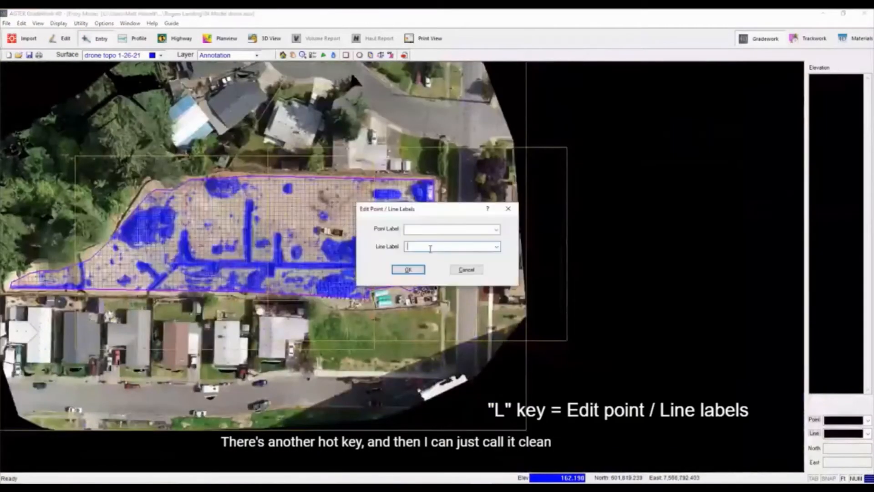
type("clean u")
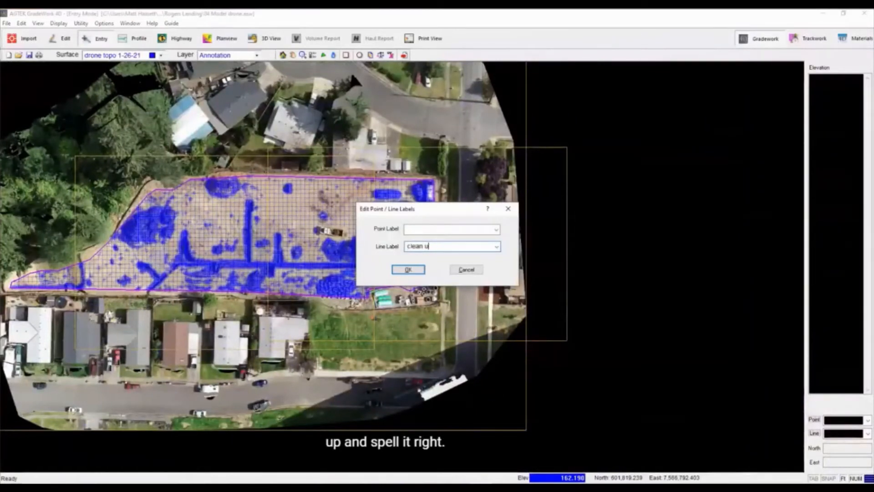
left_click(408, 269)
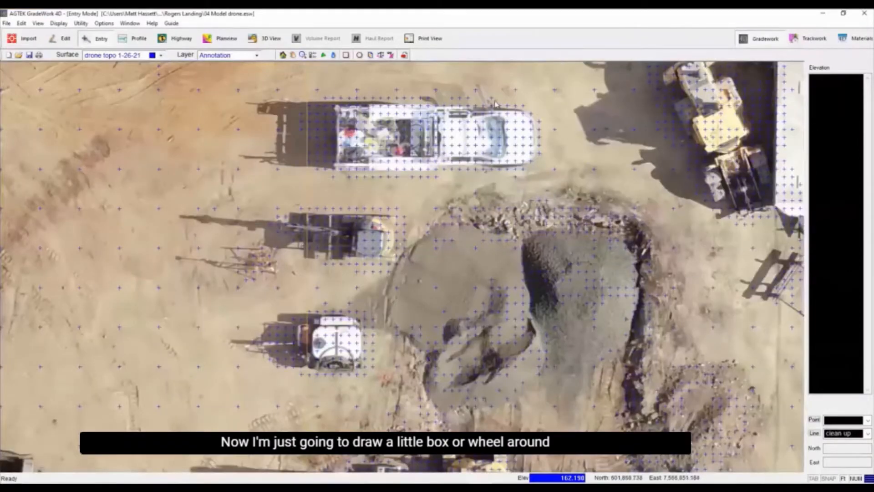
- Draw a closed 'clean up' line around the white pickup truck, then return to Edit mode
left_click_drag(350, 88, 498, 91)
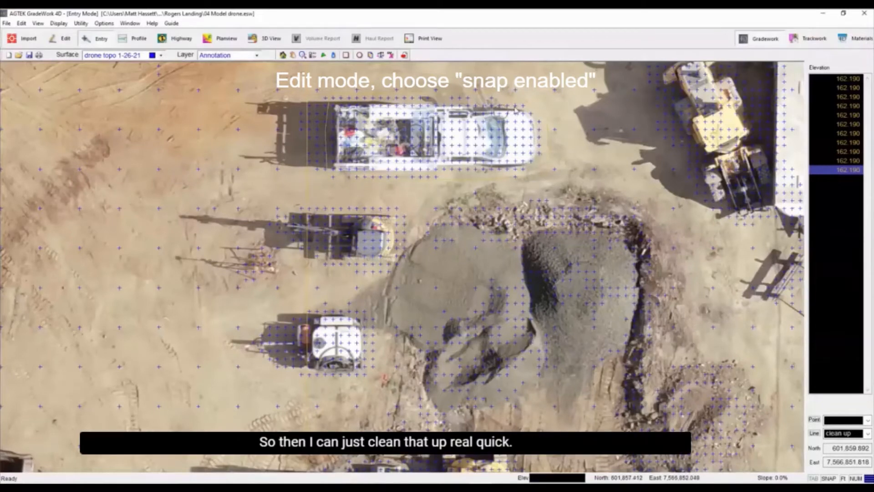
left_click(59, 38)
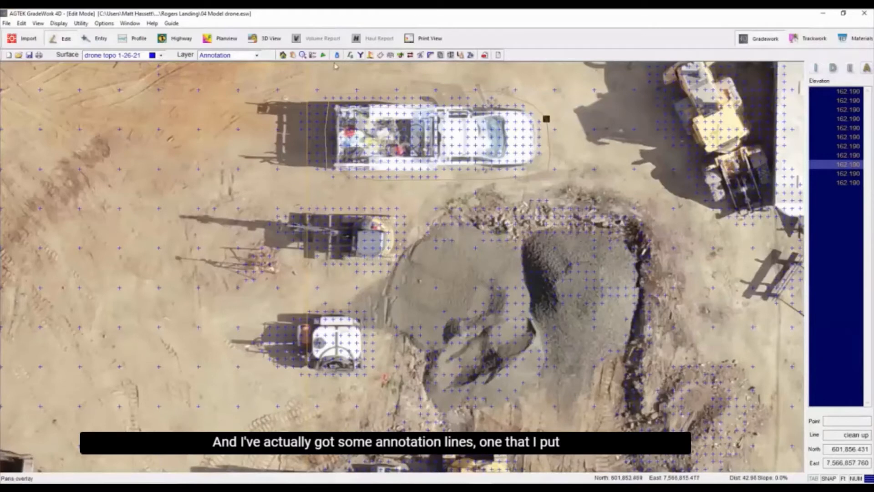
- Select the Design surface's annotation lines by label and paste them into drone topo
left_click(159, 55)
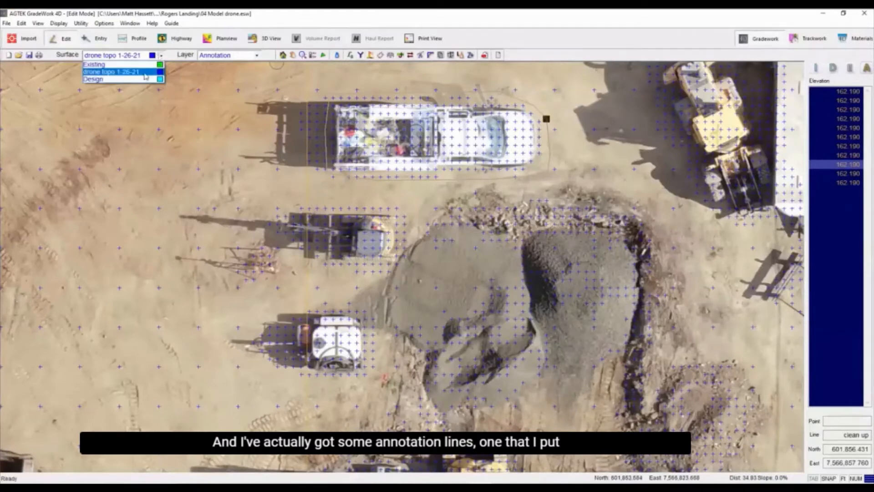
left_click(93, 79)
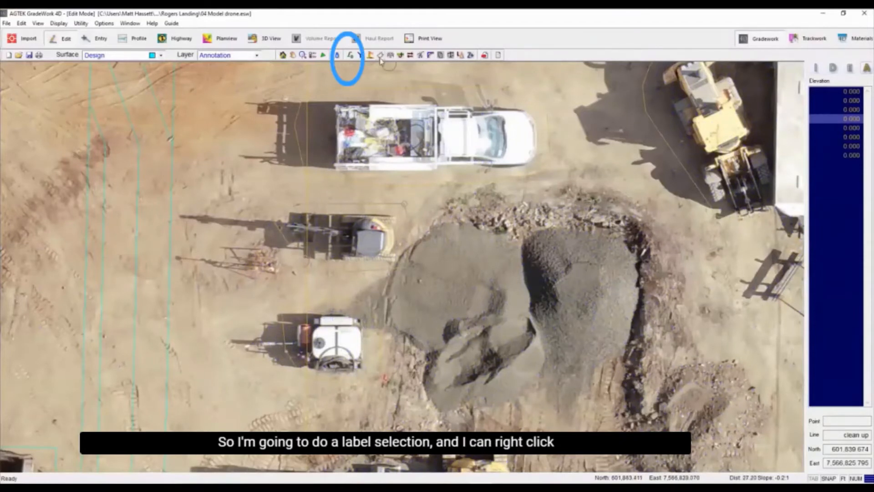
left_click(358, 55)
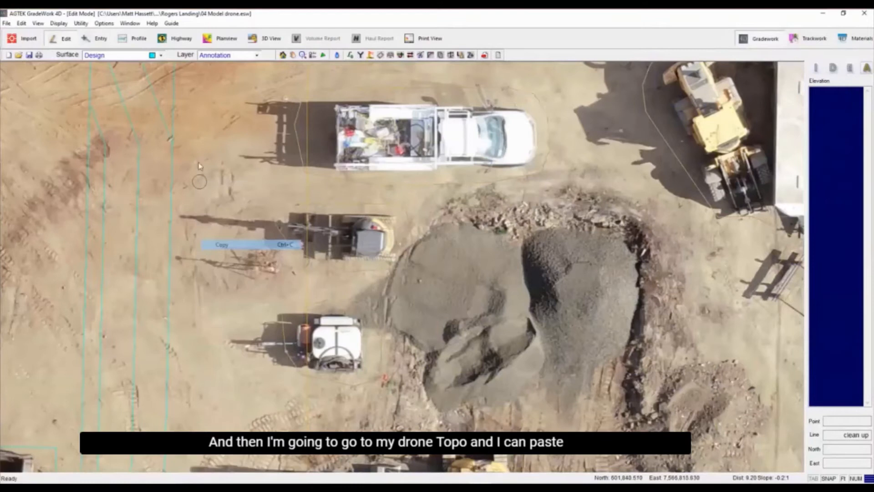
left_click(160, 54)
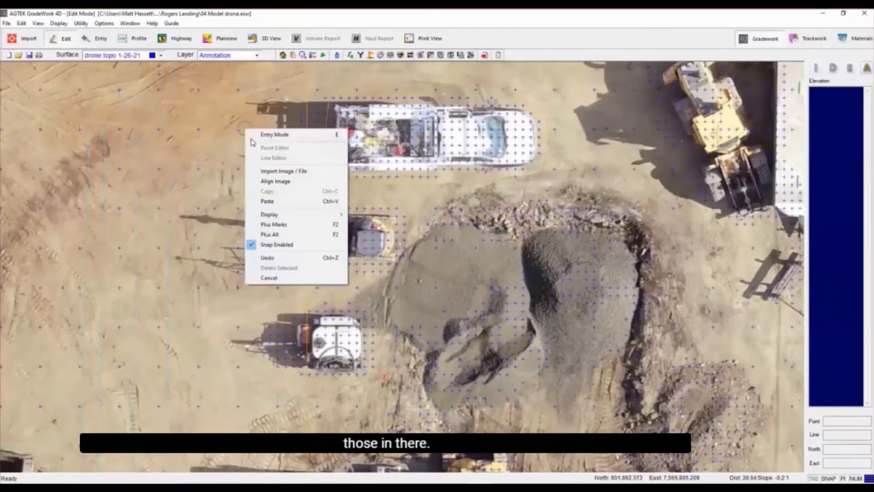
left_click(420, 244)
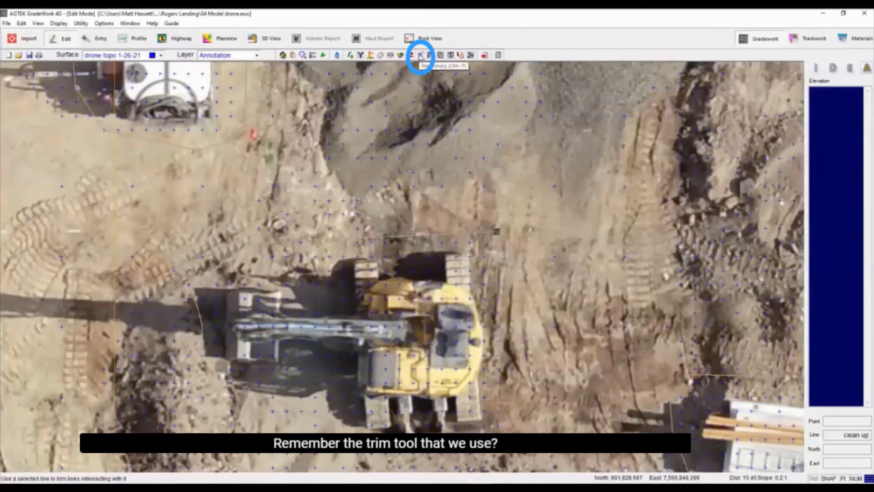
- Region Trim the drone topo surface, removing data inside the equipment clean up lines
left_click(421, 54)
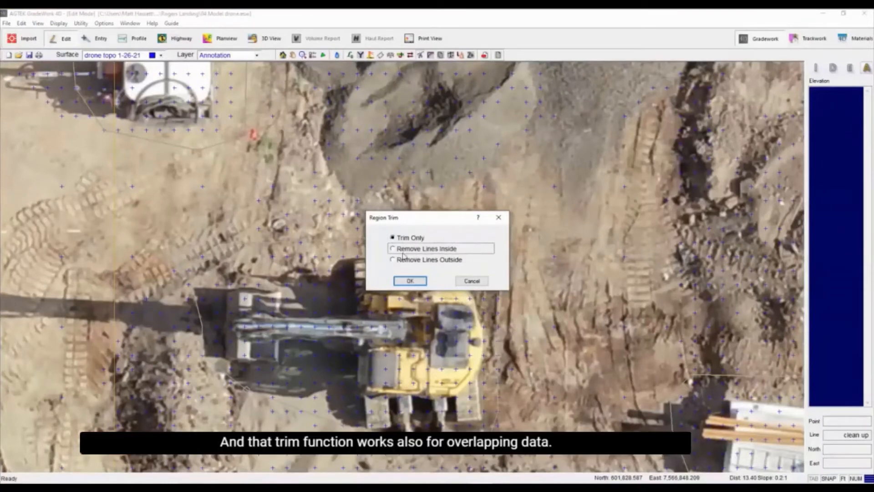
left_click(393, 248)
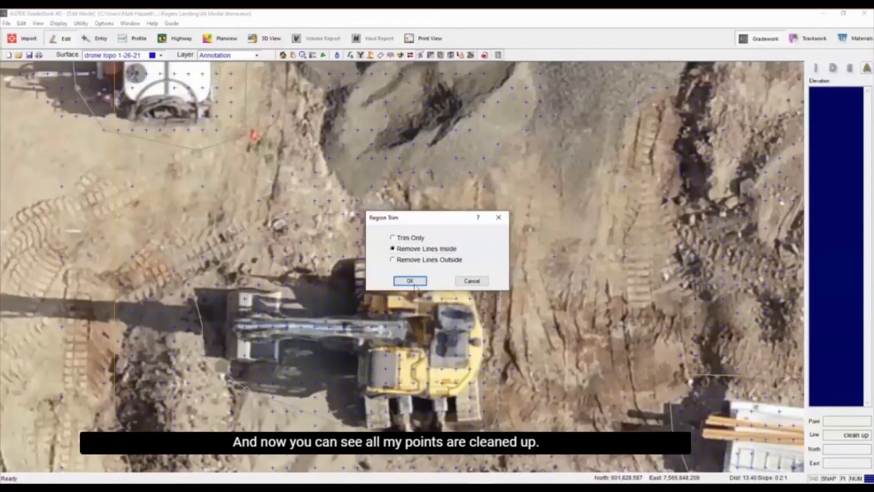
left_click(410, 281)
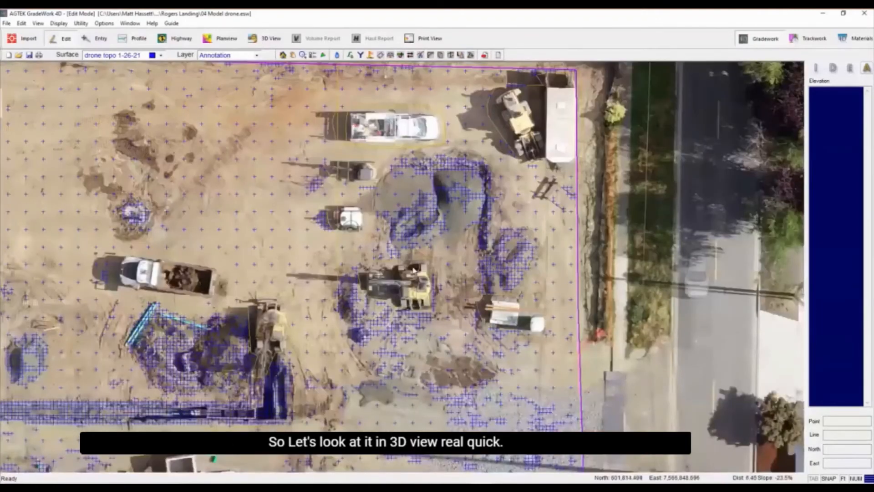
left_click(265, 38)
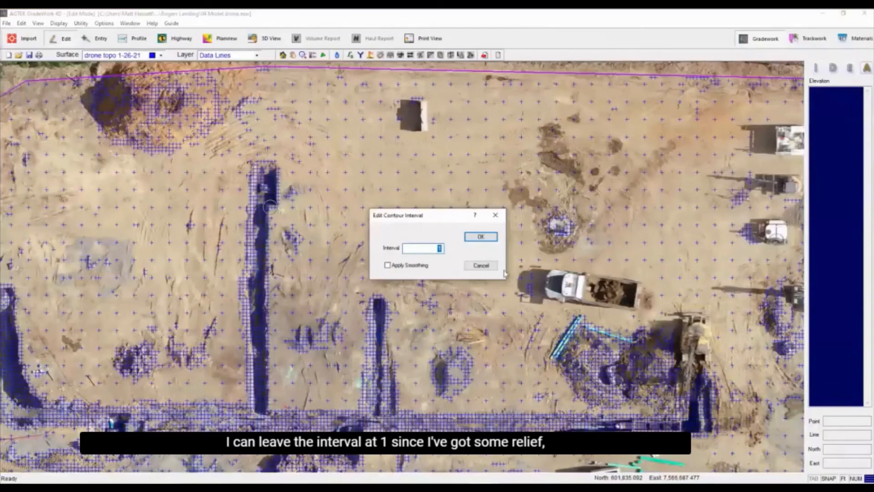
- Accept a contour interval of 1 for the drone topo surface
left_click(479, 236)
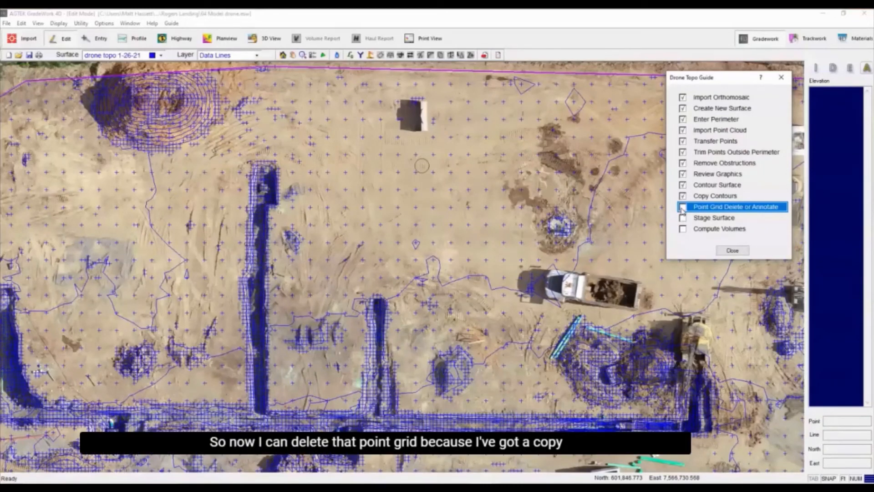
- Delete the drone topo point grid from the Drone Topo Guide
left_click(732, 250)
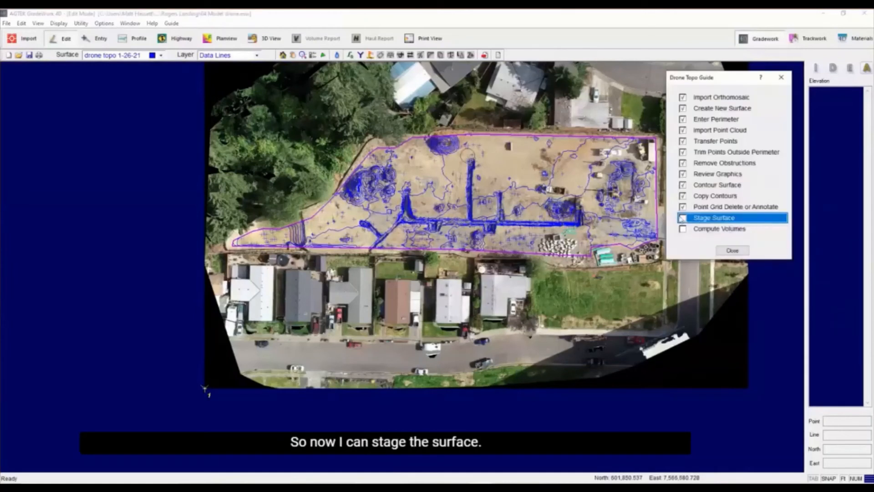
- Stage the drone topo surface with Difference set to Existing
left_click(713, 218)
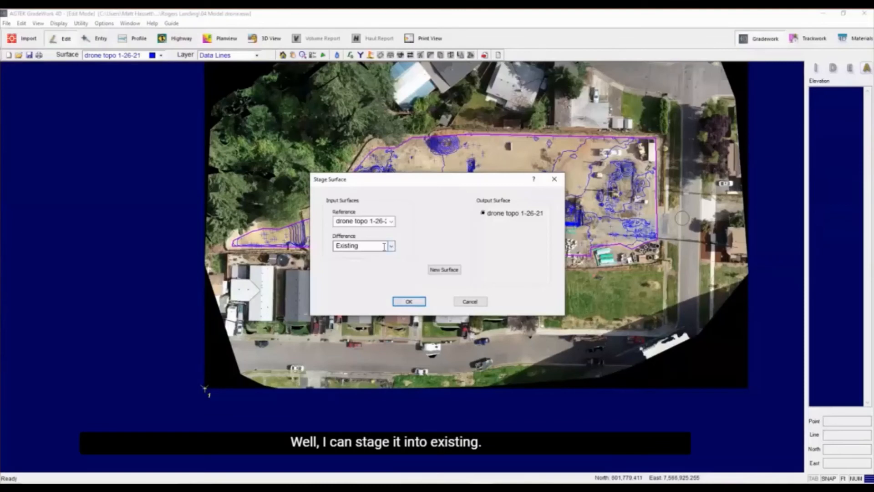
left_click(391, 245)
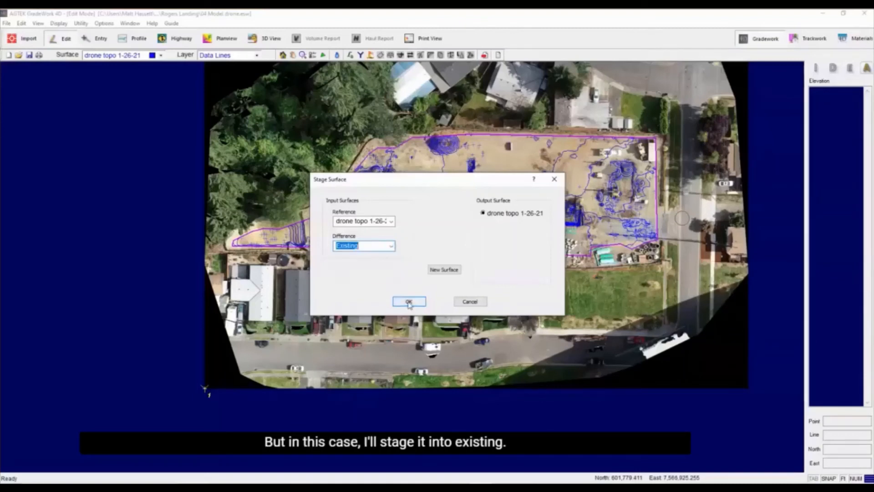
left_click(408, 301)
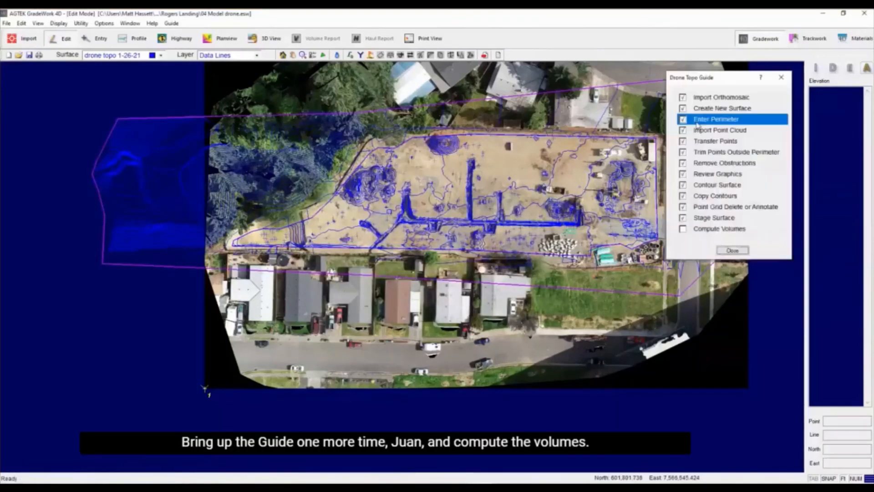
- Compute volumes, view drone topo 1-26-21 against Design in 3D, and return to Edit
left_click(267, 38)
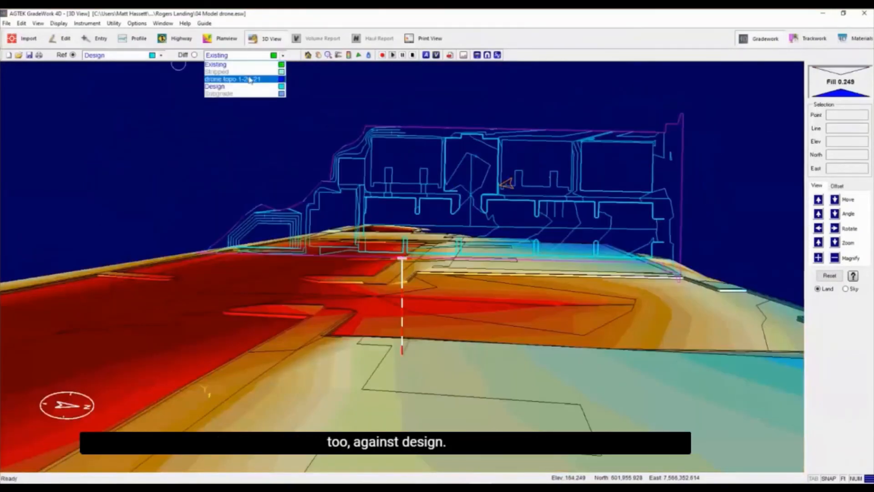
left_click(233, 78)
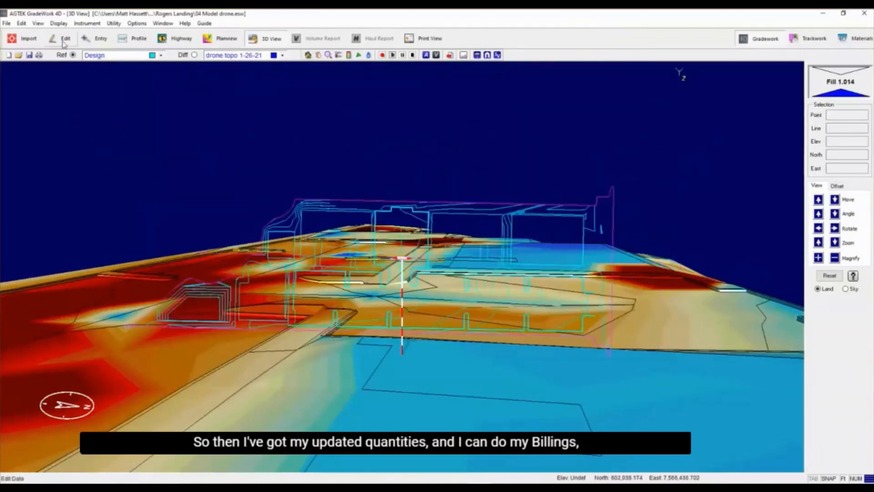
left_click(66, 38)
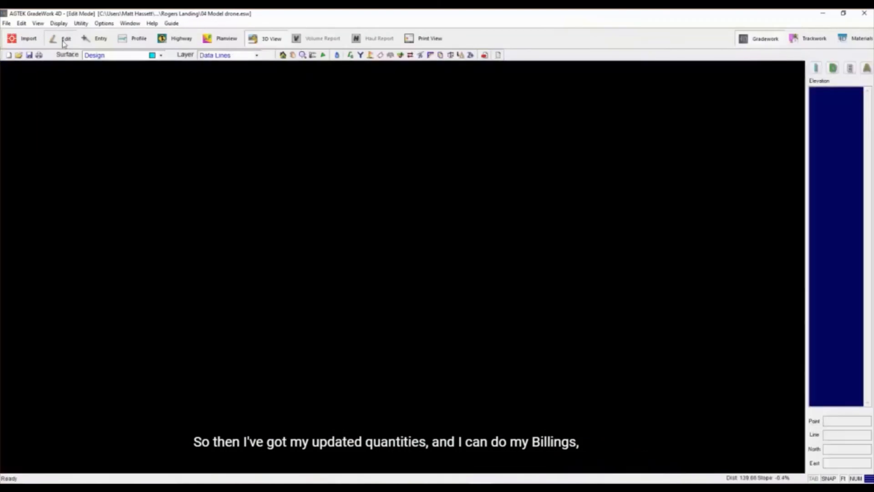